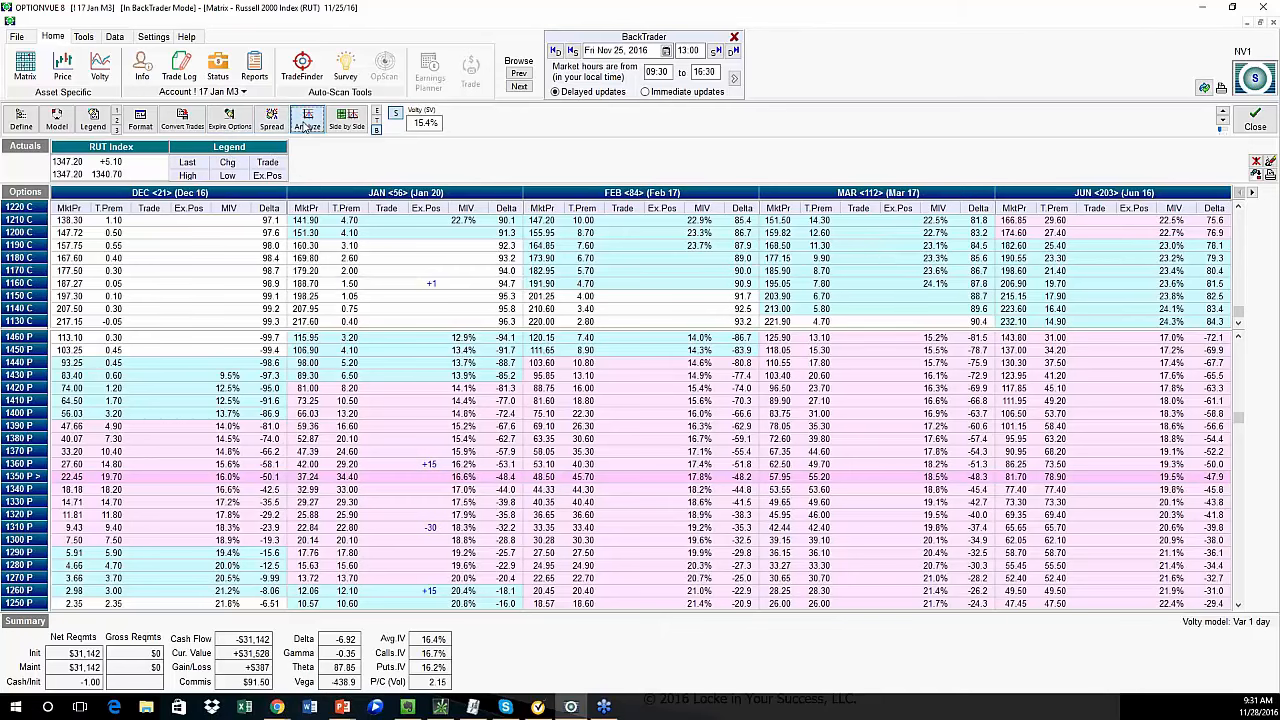
Open the RUT butterfly's profit/loss graph and set the horizontal axis interval to 10 points.
click(307, 120)
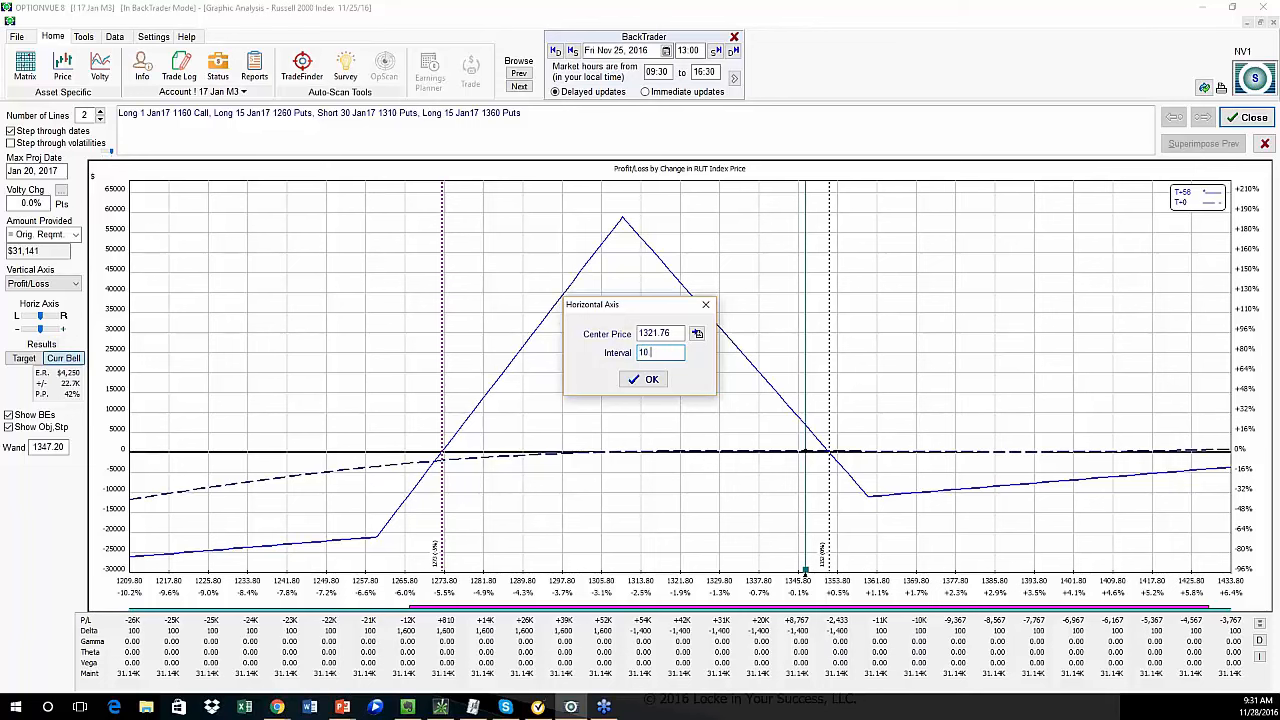
triple_click(660, 352)
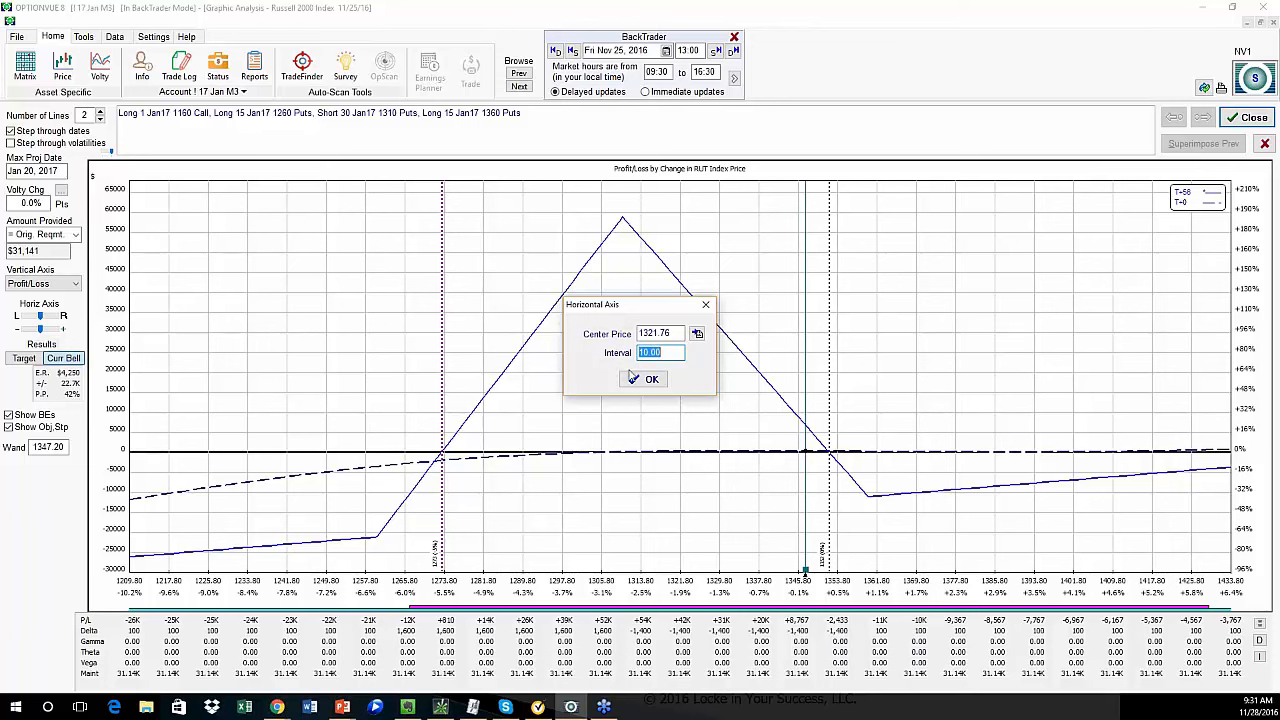
click(644, 378)
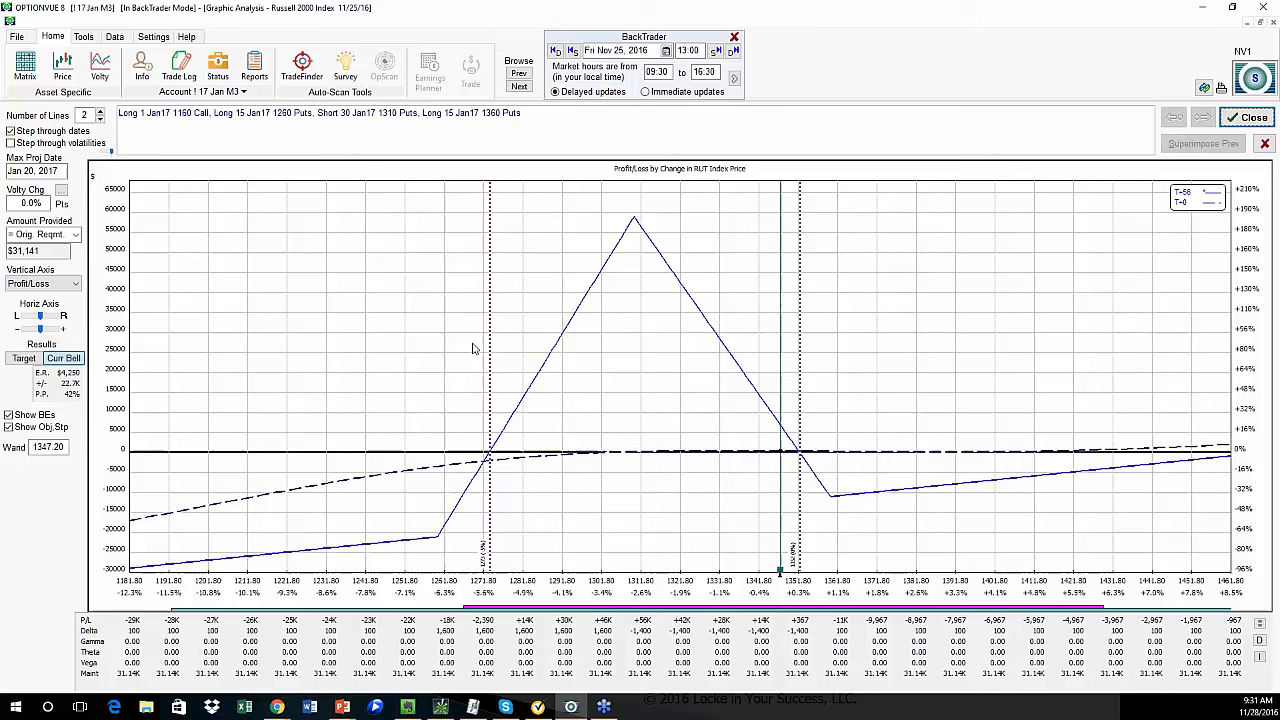